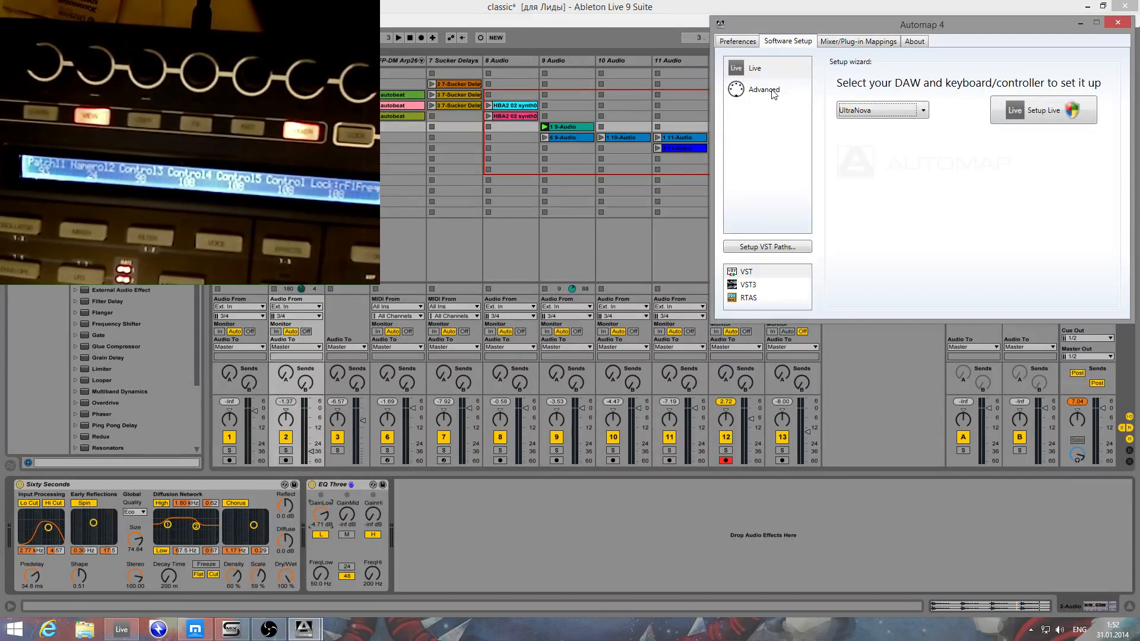
Step: Show the advanced setup and review Automap MIDI ports, channels 1–6 and Enable HUI
click(764, 90)
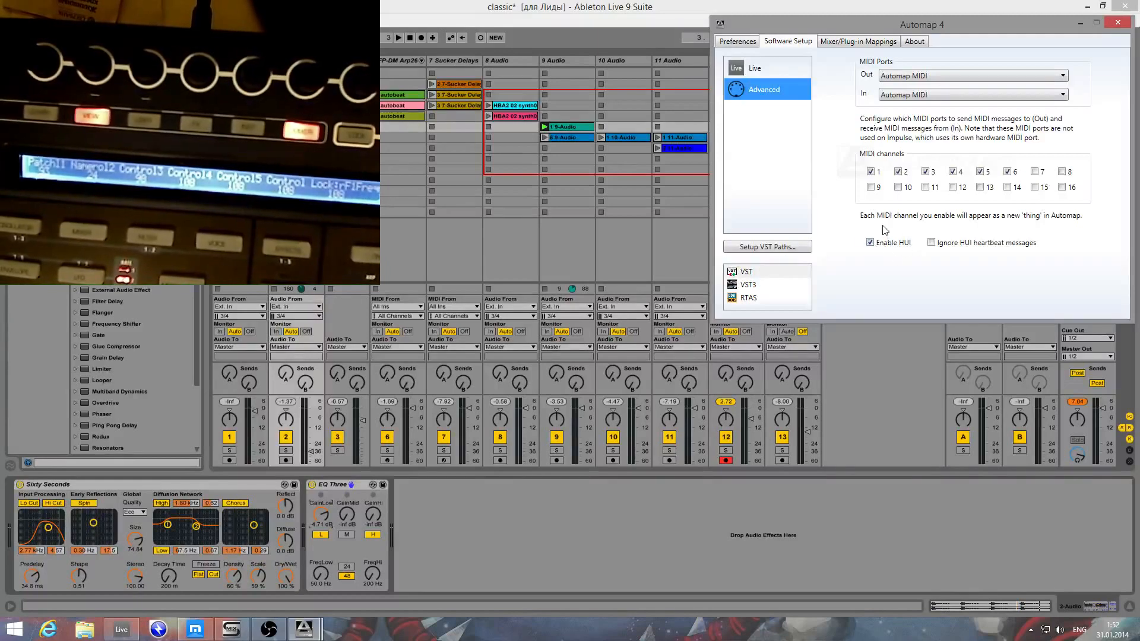
mouse_move(891, 251)
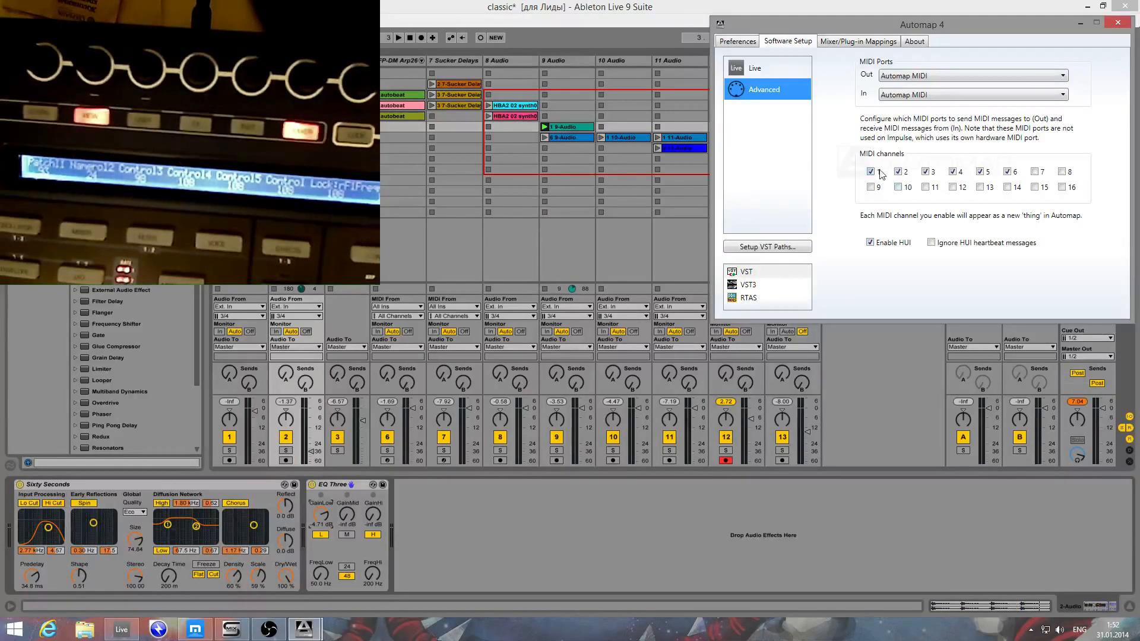
click(870, 171)
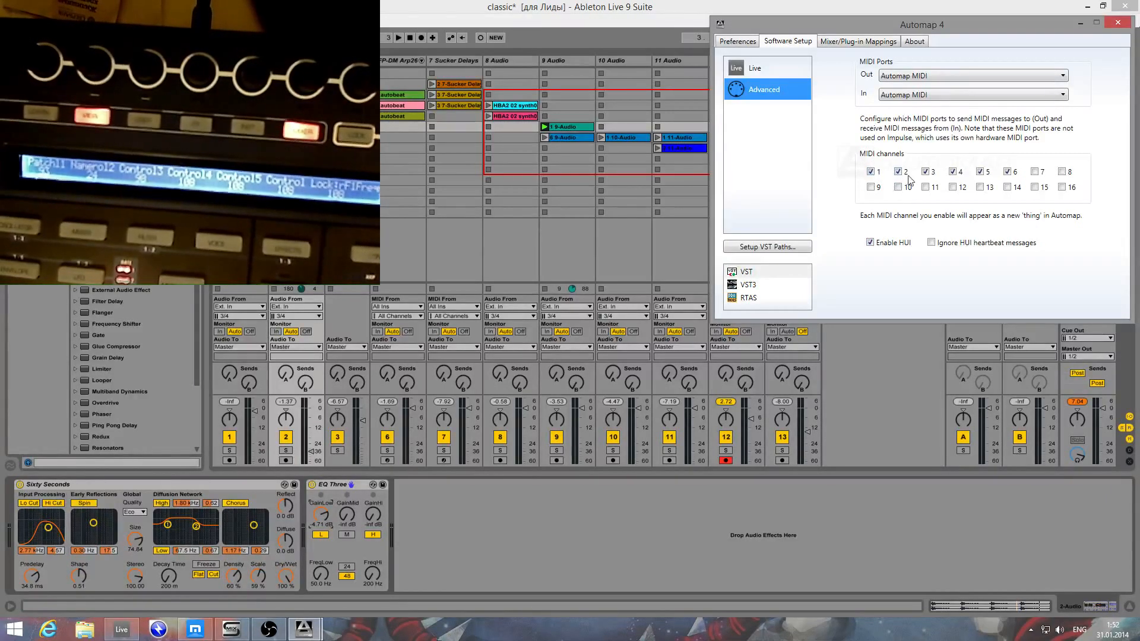